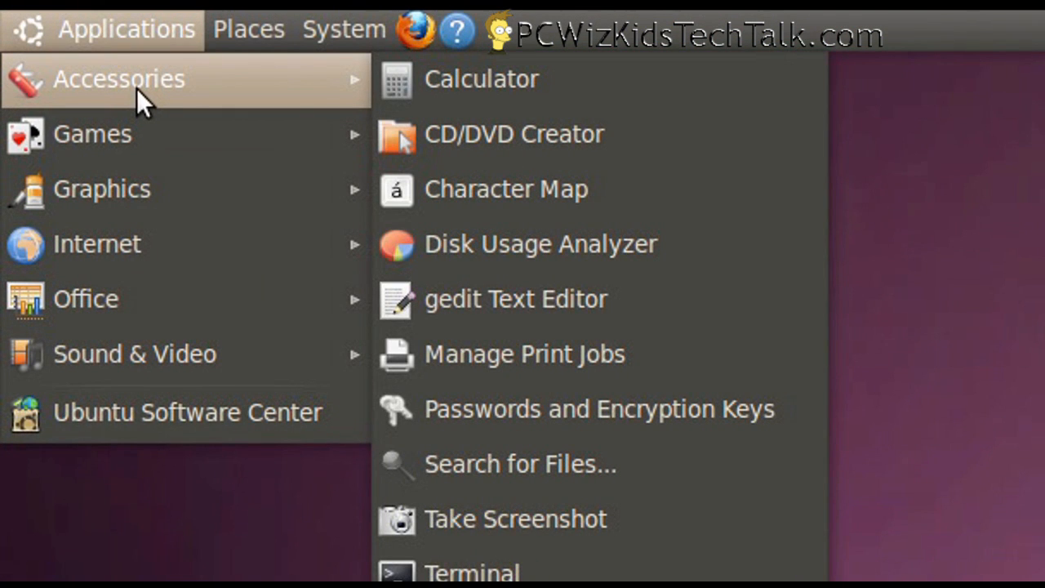
pyautogui.moveTo(475, 392)
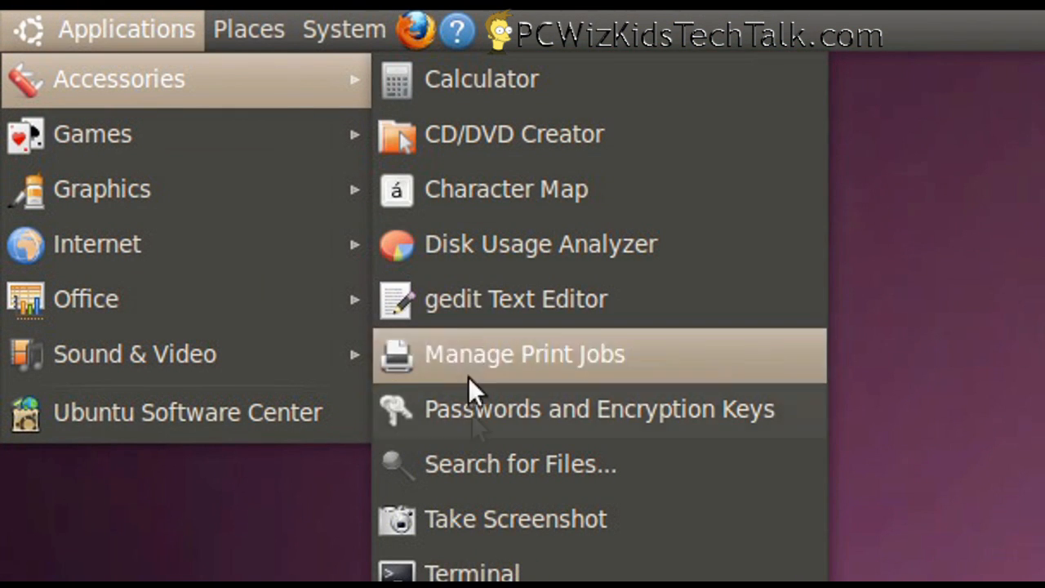
pyautogui.moveTo(335, 150)
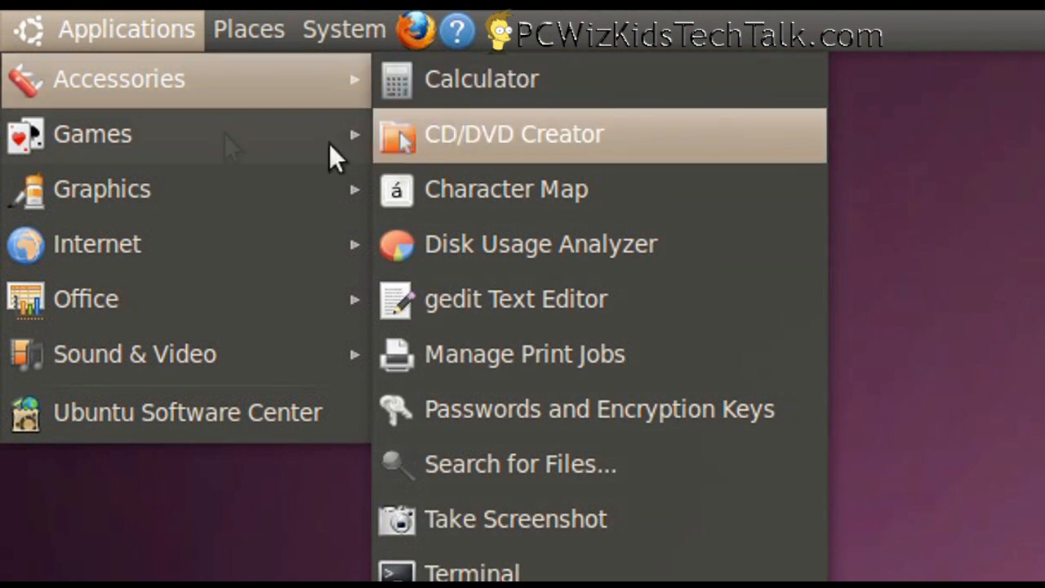
pyautogui.moveTo(91, 134)
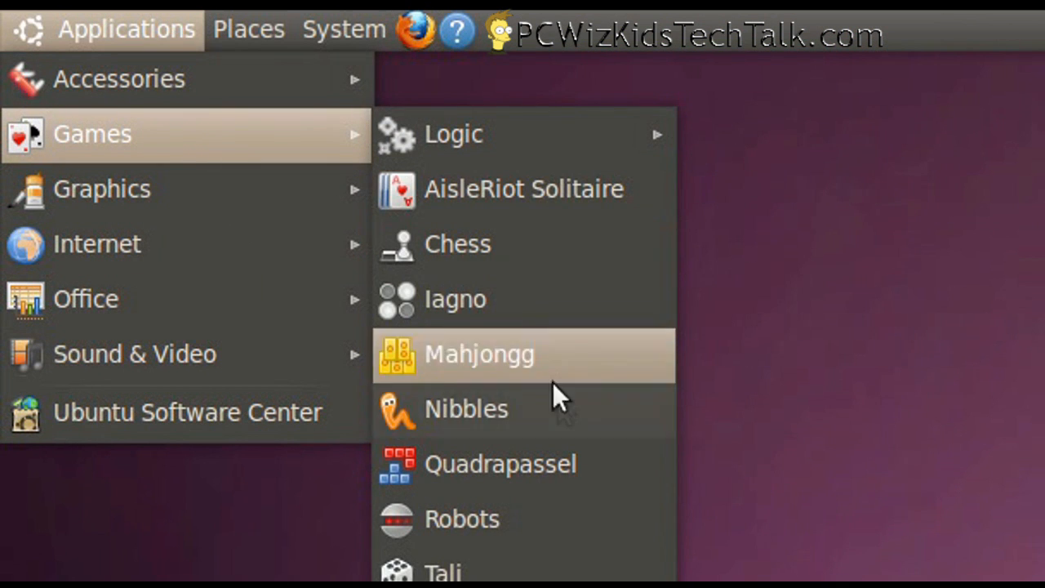
pyautogui.moveTo(523, 189)
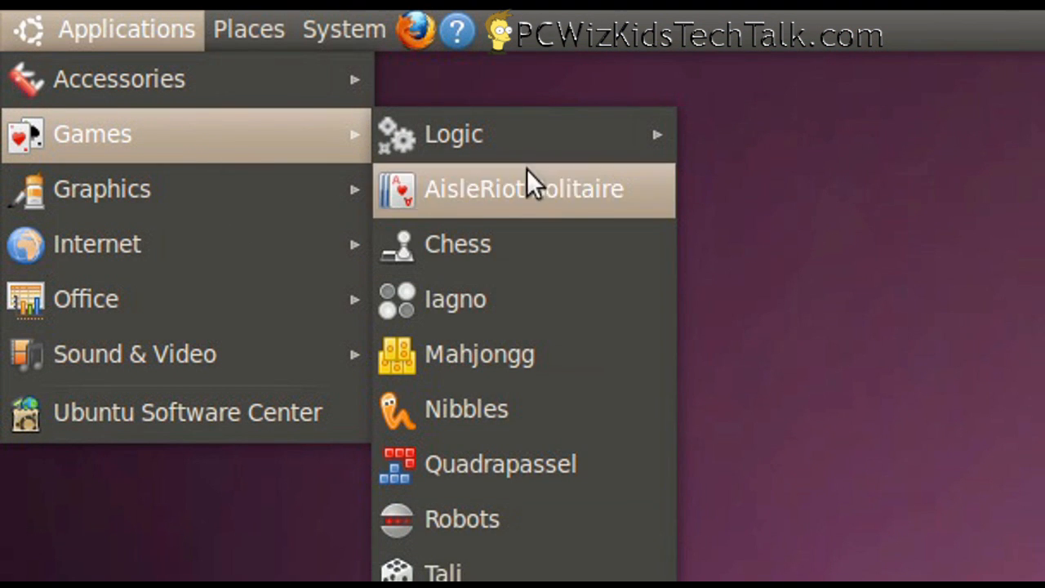
pyautogui.moveTo(101, 190)
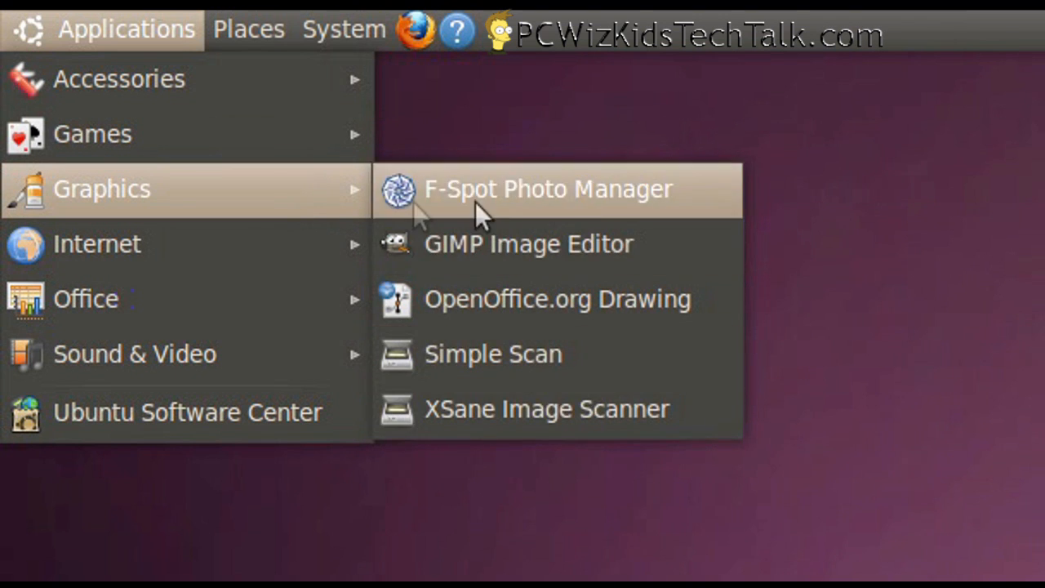
pyautogui.moveTo(97, 244)
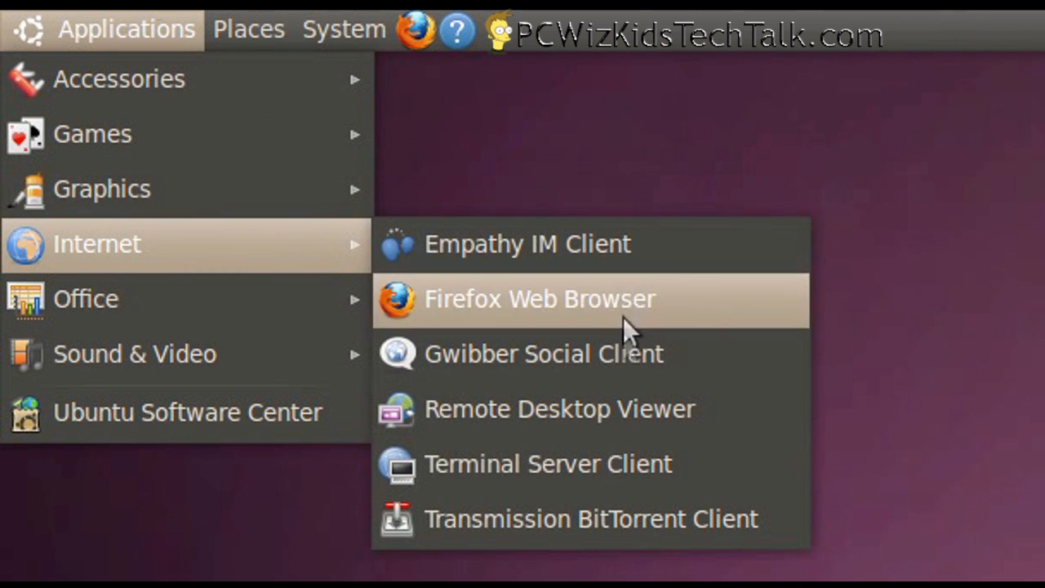
pyautogui.moveTo(245, 299)
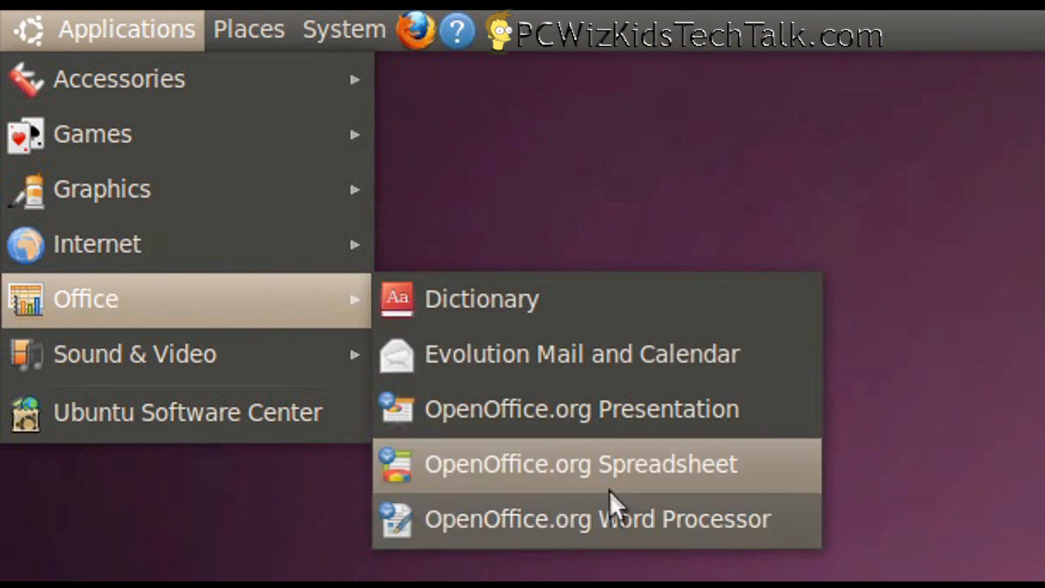
pyautogui.moveTo(134, 353)
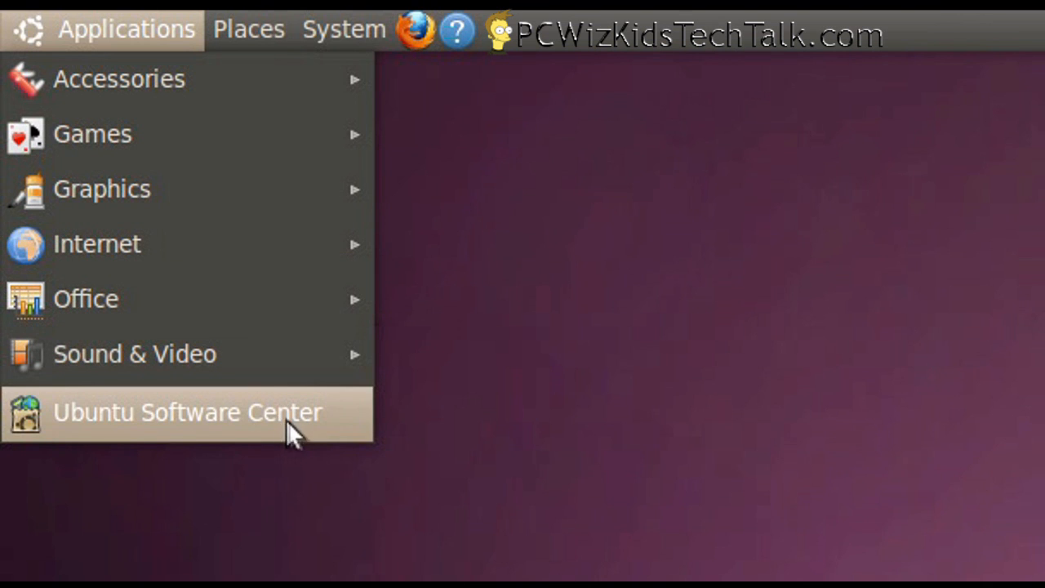
# - Launch Ubuntu Software Center to its home page of departments with 32341 items
pyautogui.click(186, 411)
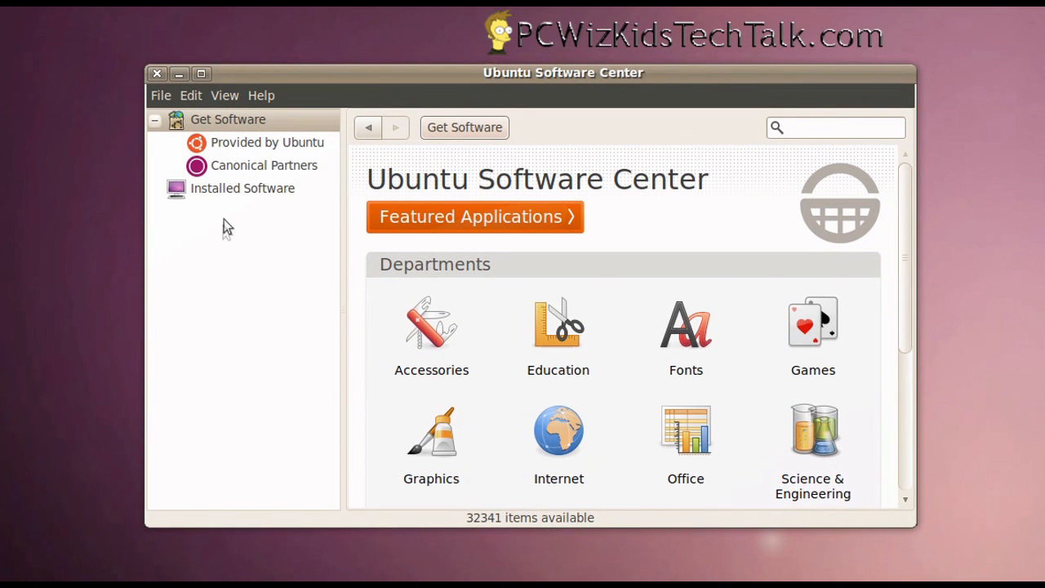
pyautogui.moveTo(210, 132)
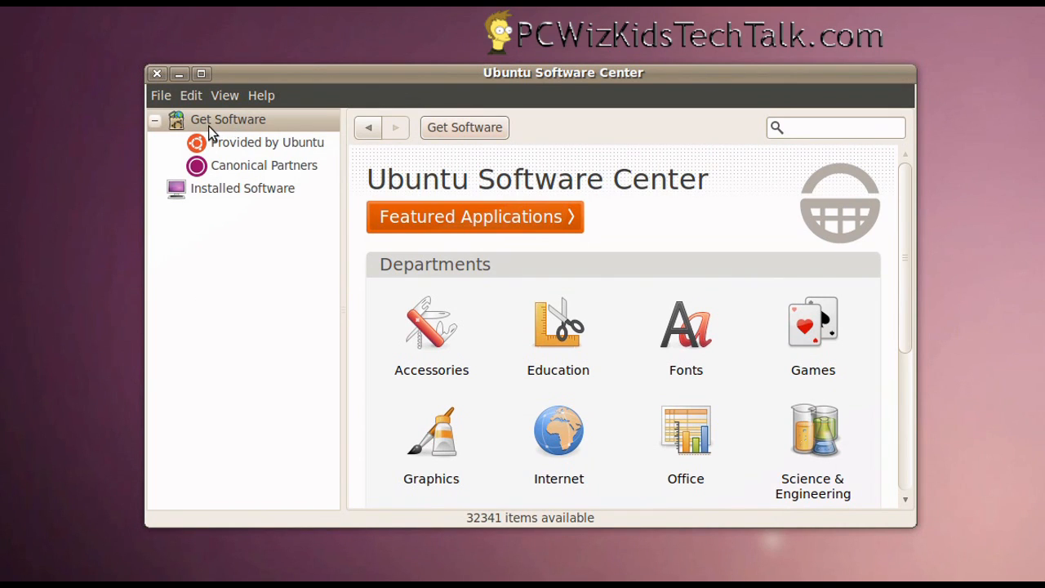
pyautogui.moveTo(253, 134)
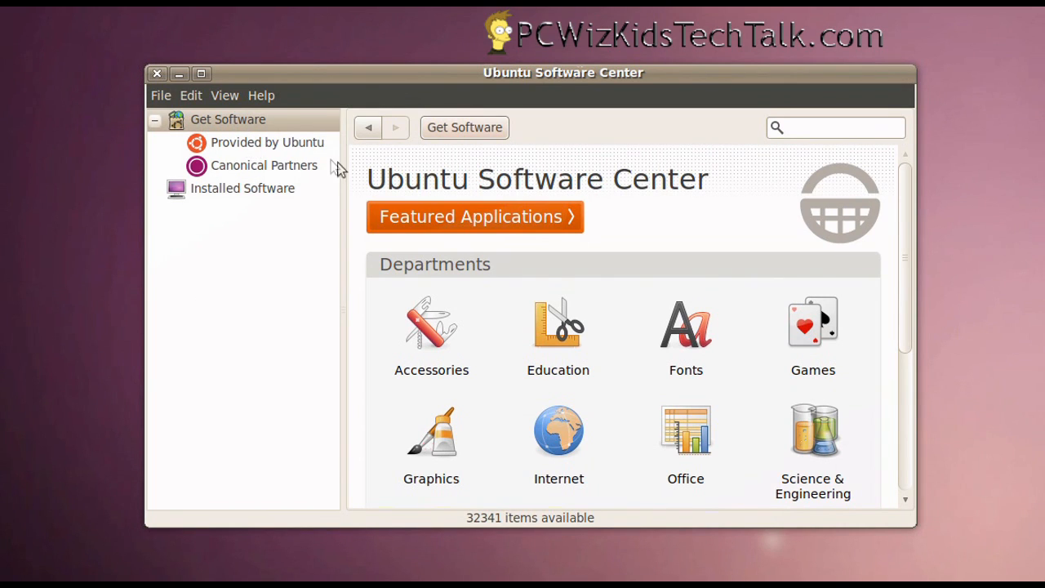
pyautogui.moveTo(513, 186)
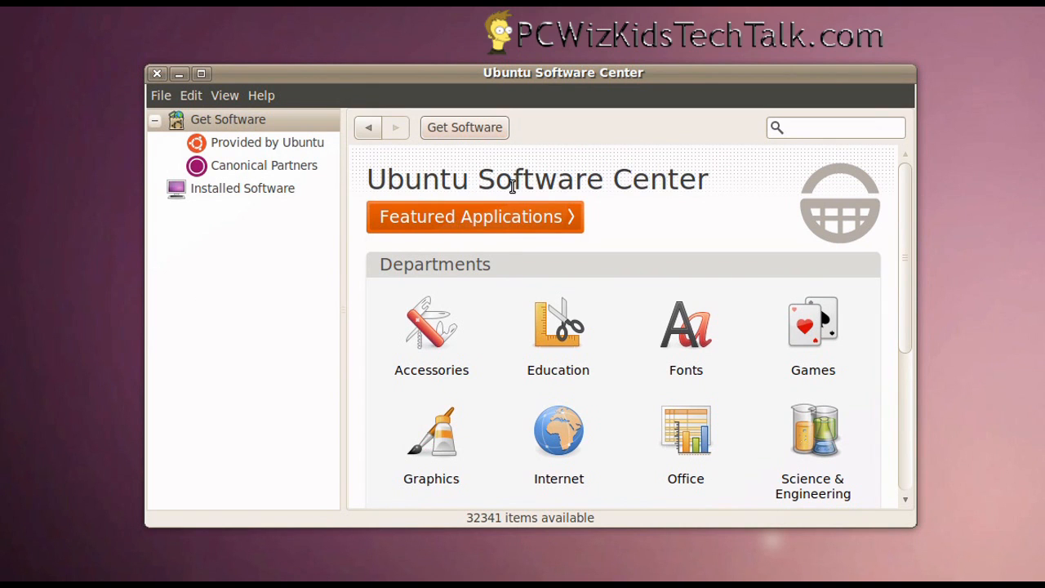
pyautogui.moveTo(548, 316)
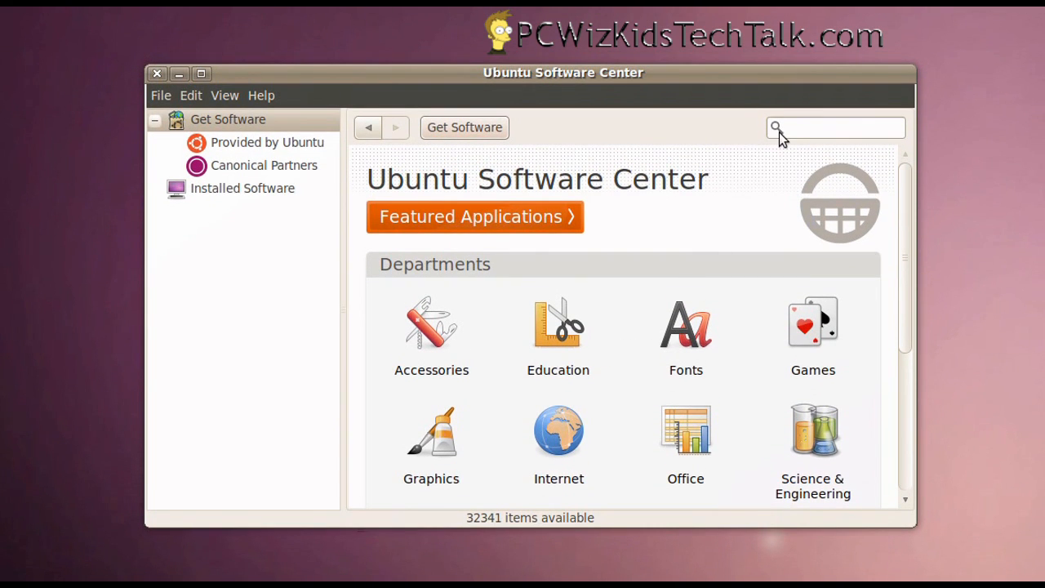
# - Search the store for 'compiz', listing 30 matching items including Emerald Theme Manager
pyautogui.click(836, 127)
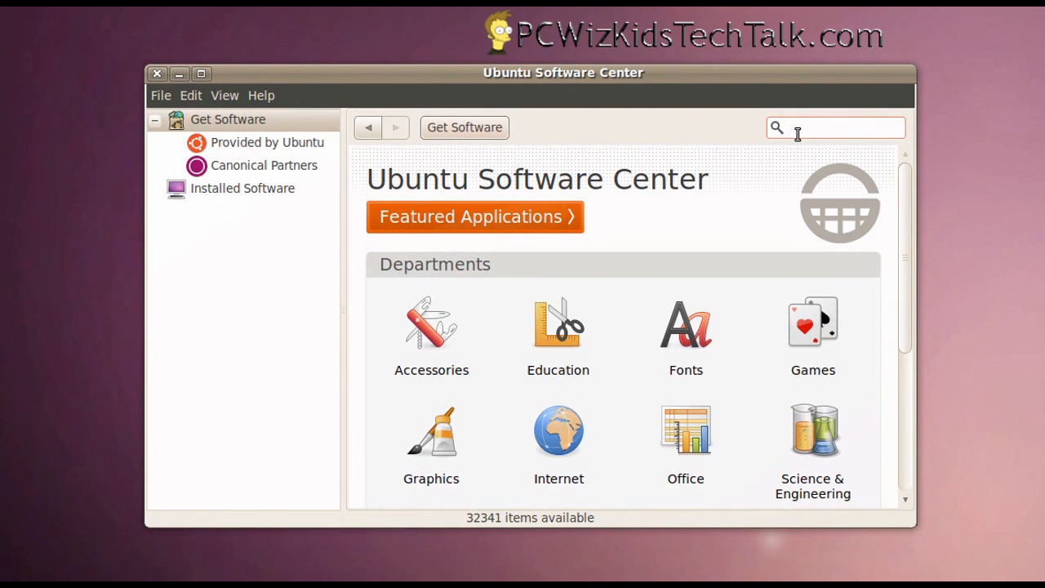
pyautogui.write('compiz')
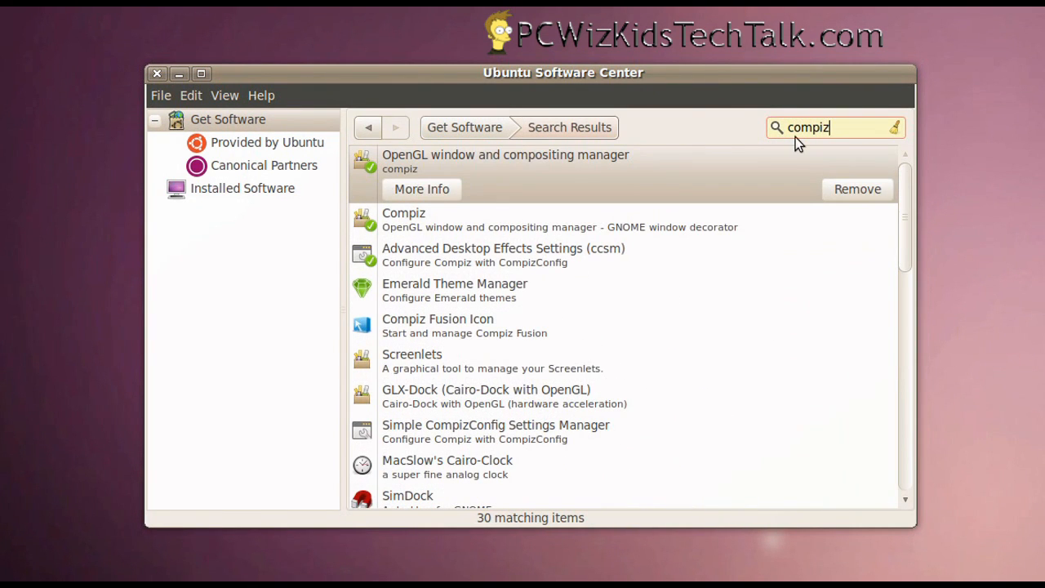
pyautogui.moveTo(509, 265)
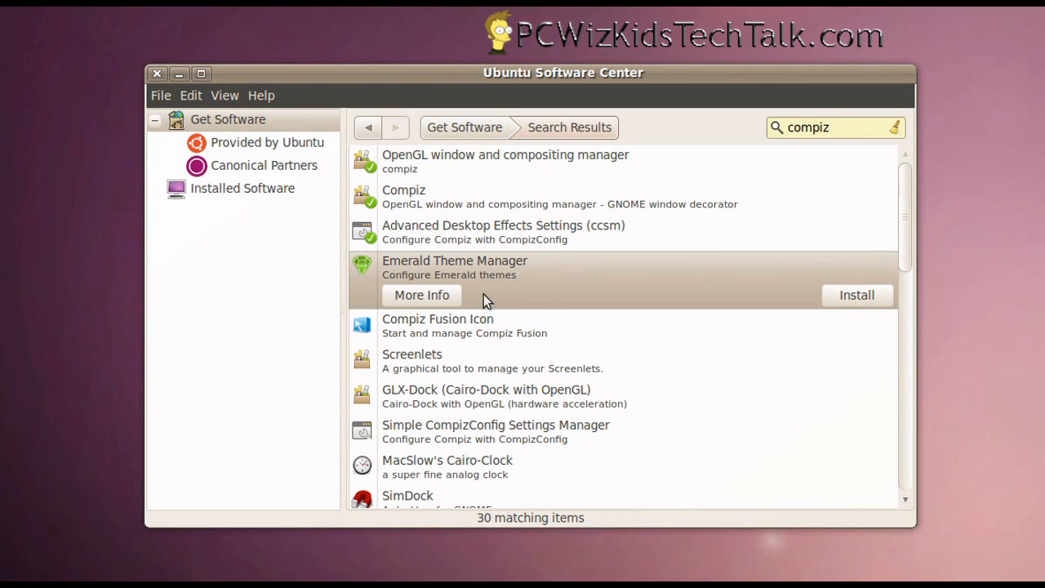
pyautogui.moveTo(546, 287)
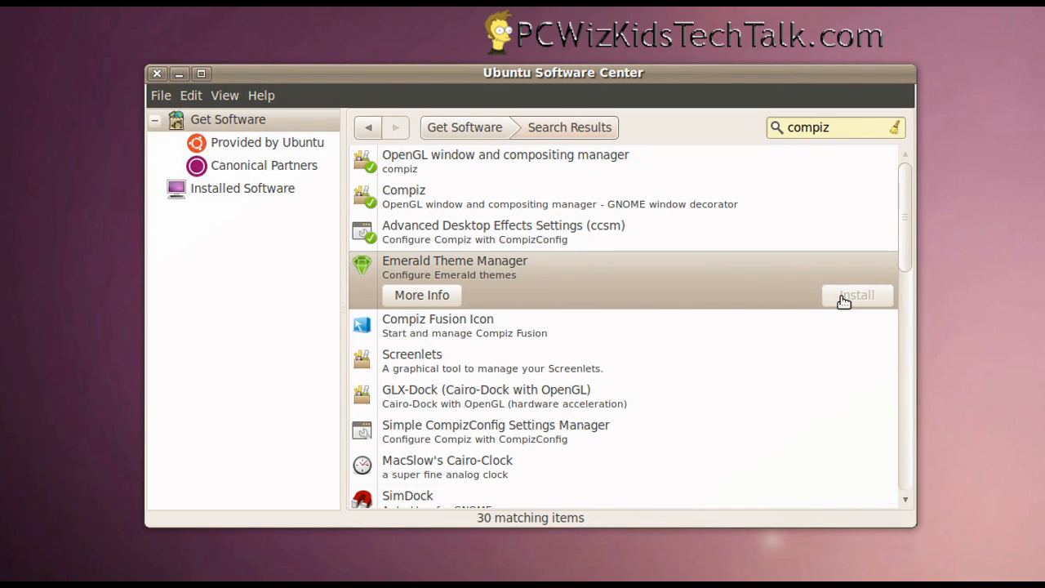
# - Install Emerald Theme Manager, authenticating, and follow its progress to 74%
pyautogui.click(856, 294)
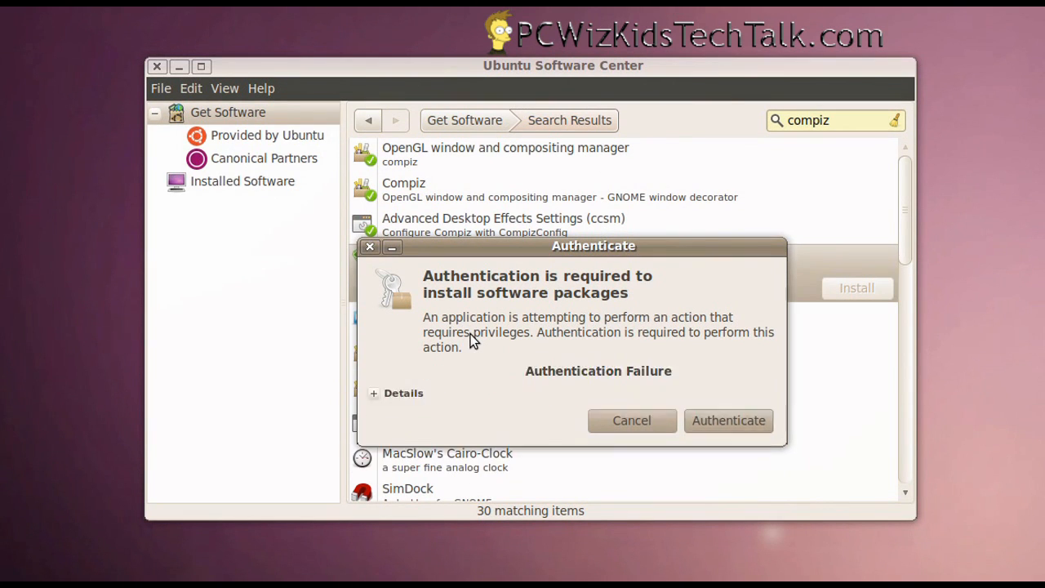
pyautogui.click(630, 420)
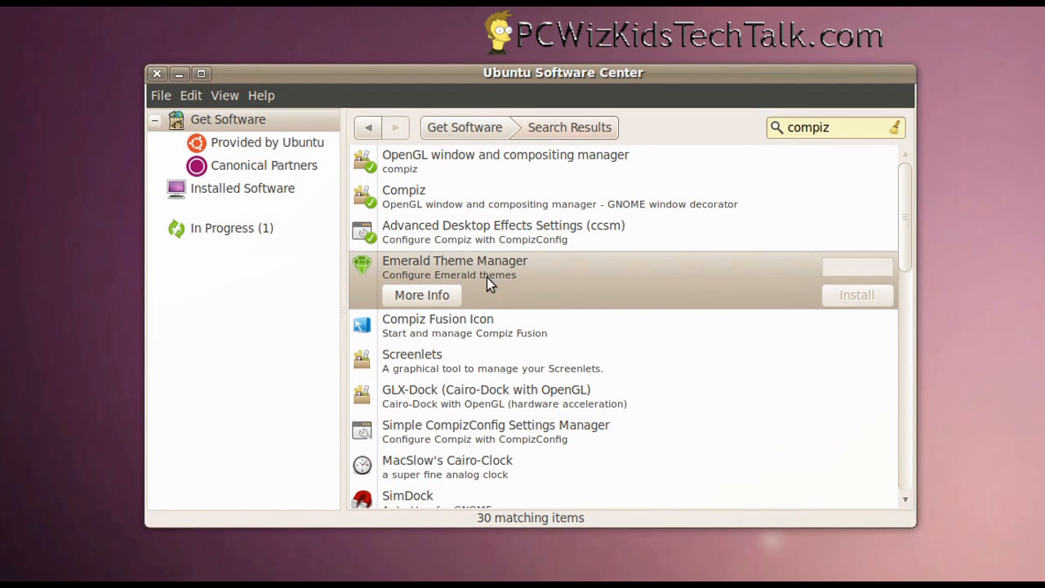
pyautogui.moveTo(720, 281)
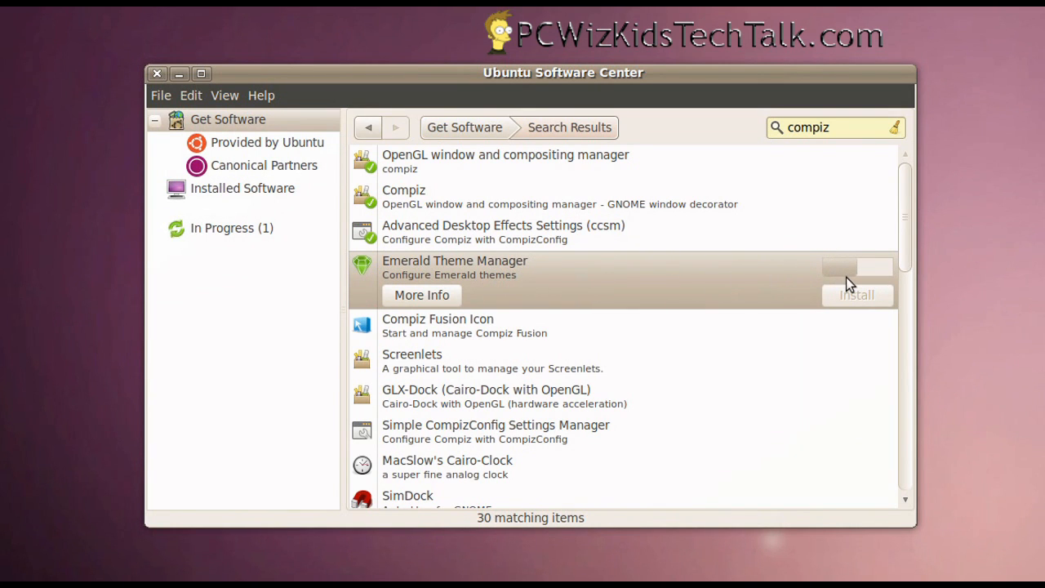
pyautogui.moveTo(822, 281)
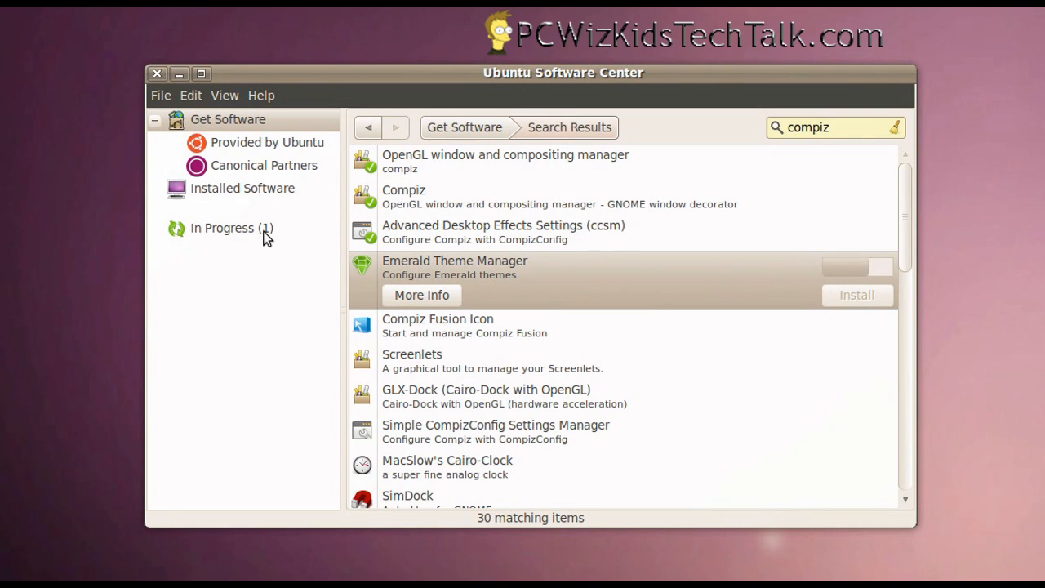
pyautogui.click(232, 229)
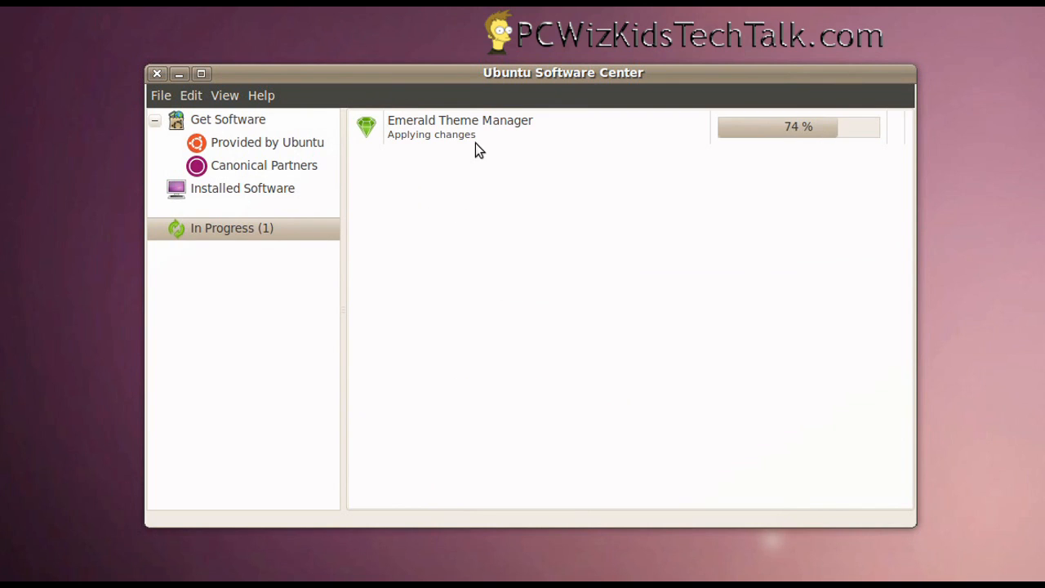
pyautogui.moveTo(759, 144)
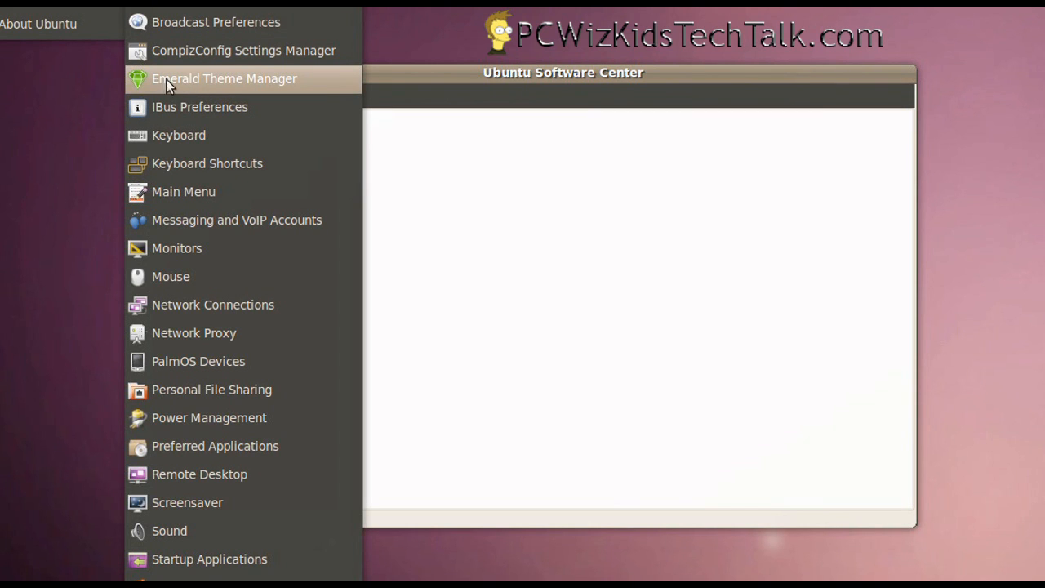
pyautogui.moveTo(225, 79)
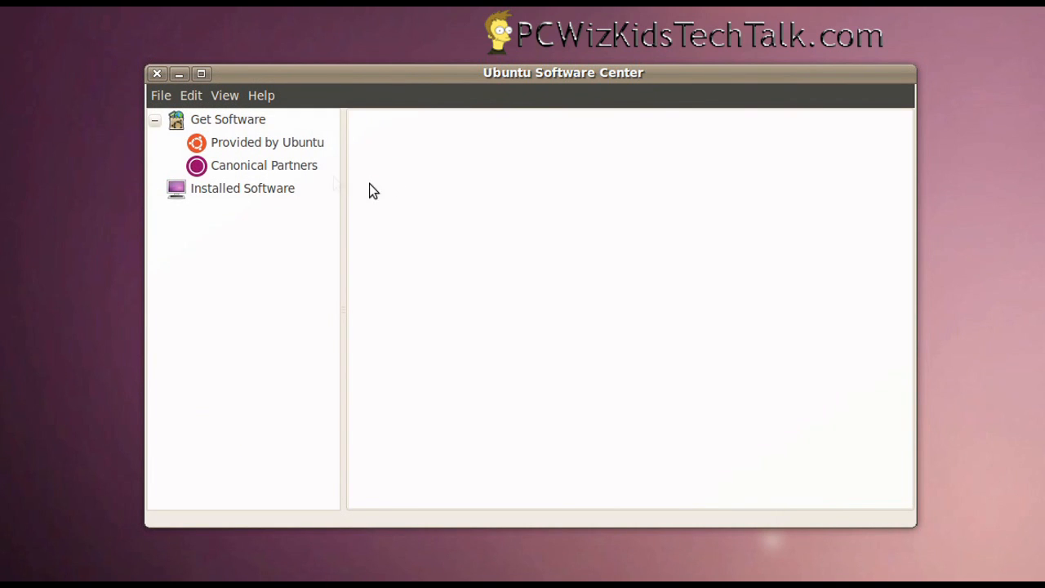
pyautogui.click(265, 165)
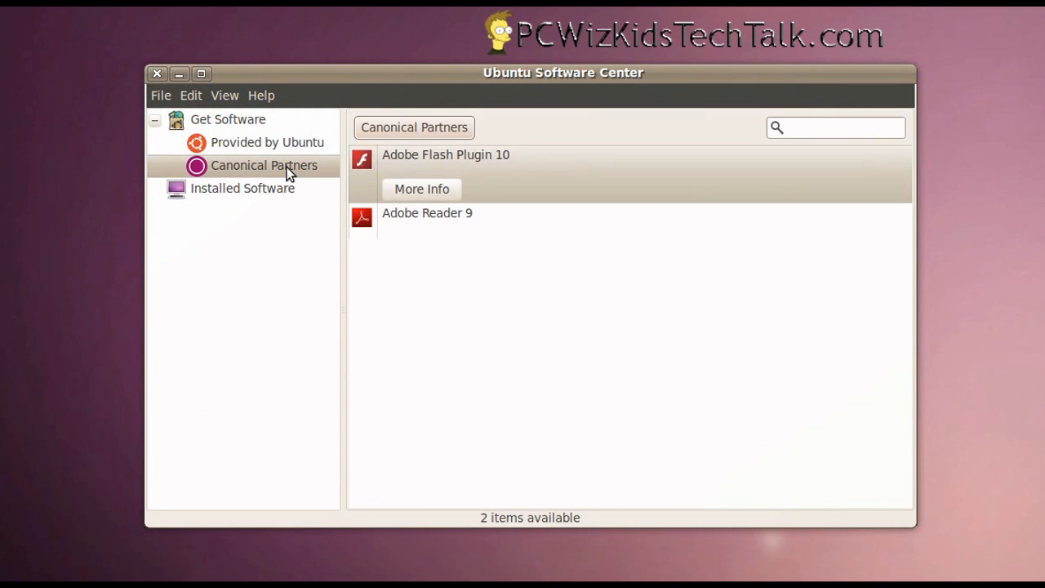
pyautogui.moveTo(421, 196)
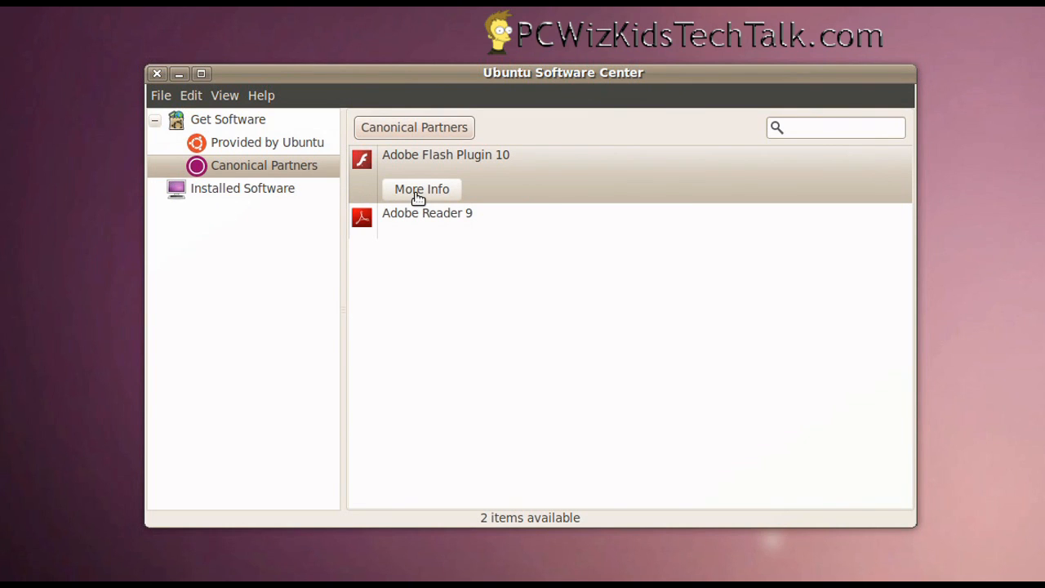
pyautogui.click(454, 33)
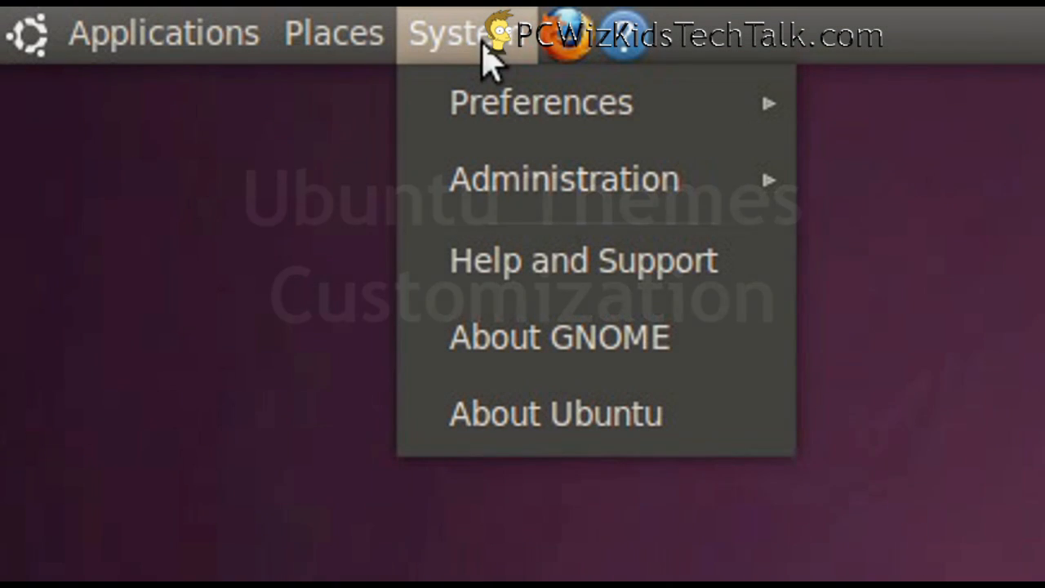
pyautogui.moveTo(541, 101)
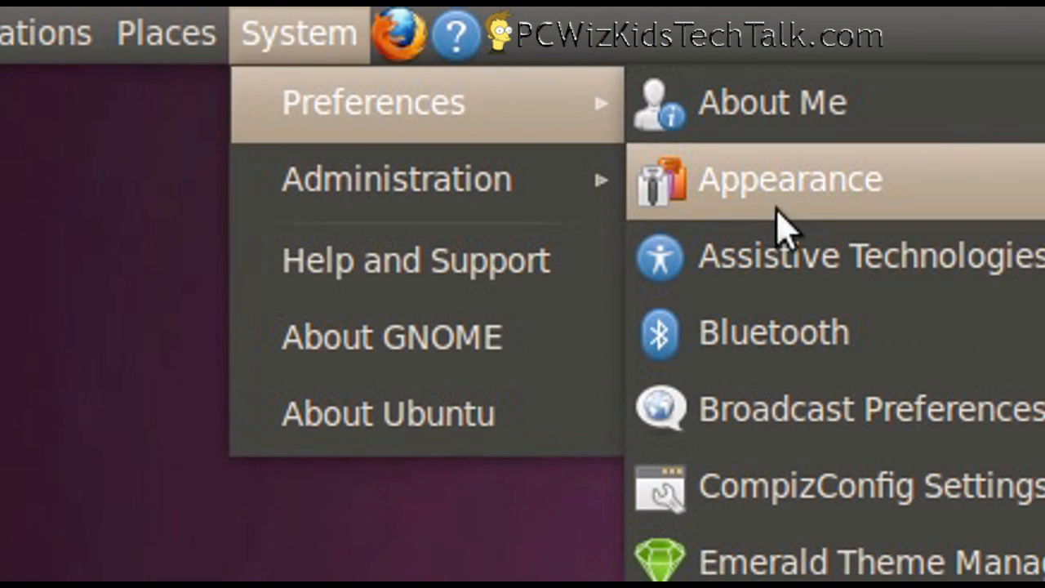
# - Review the installed theme gallery and bring up the Customize Theme dialog
pyautogui.click(787, 179)
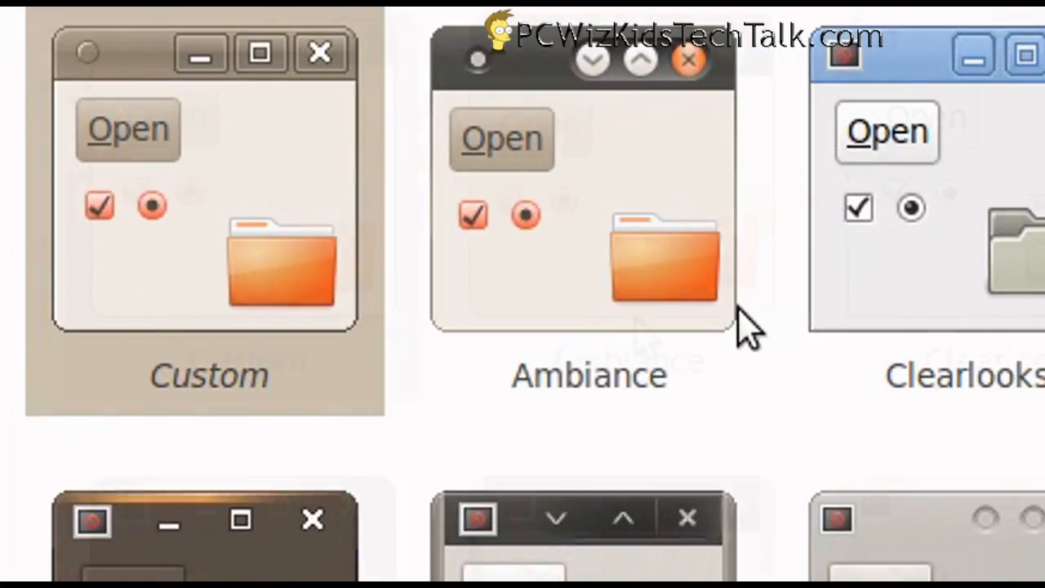
pyautogui.scroll(-3)
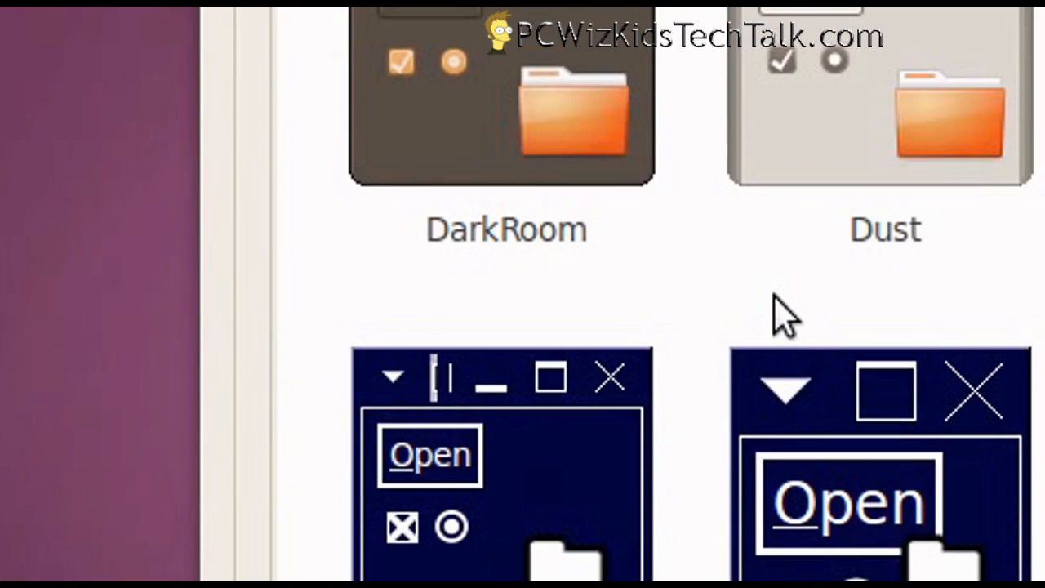
pyautogui.scroll(-3)
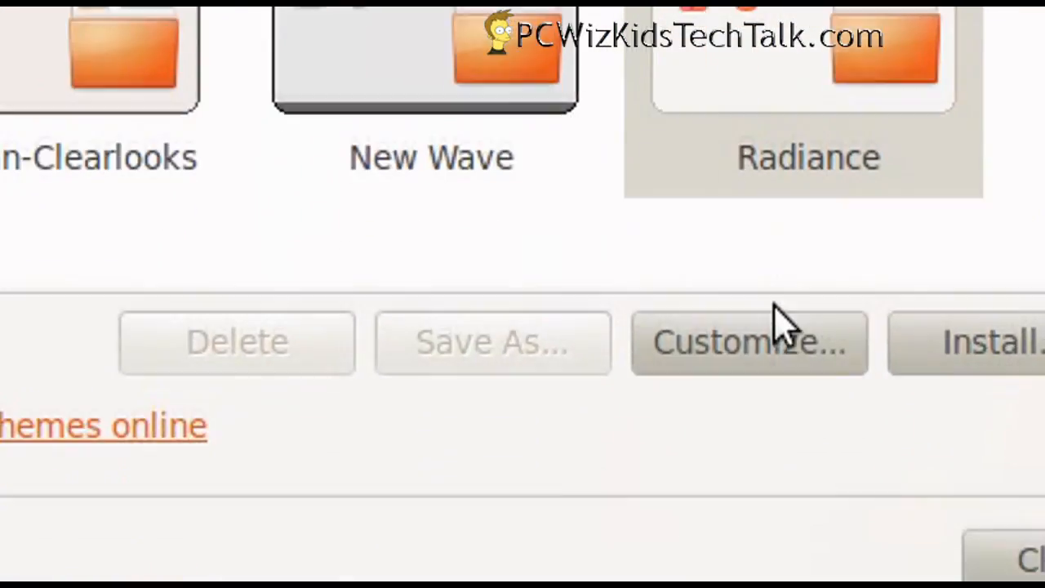
pyautogui.click(748, 341)
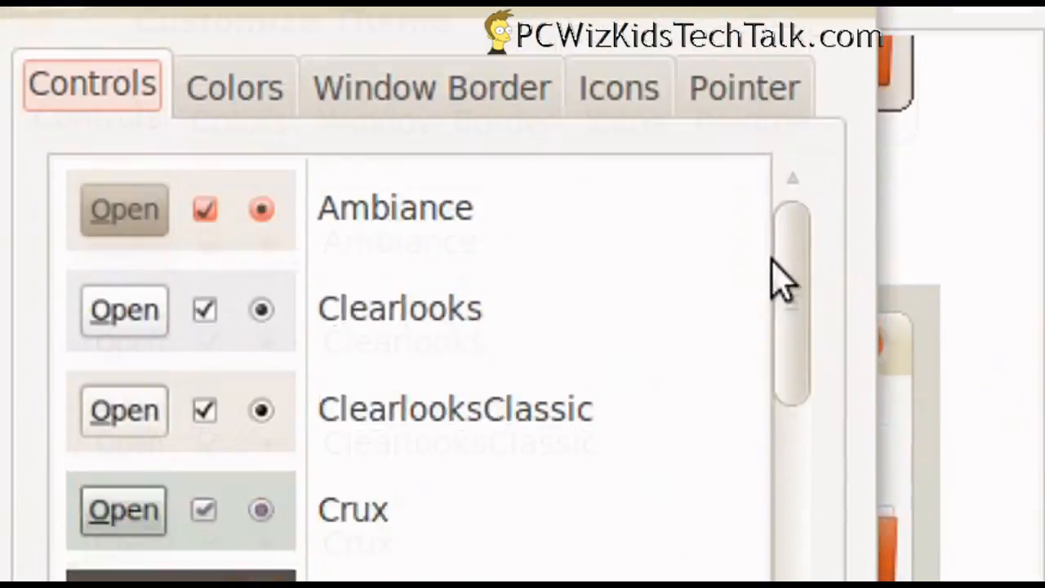
# - Choose colours, window border styles and icon sets for the custom theme
pyautogui.click(761, 278)
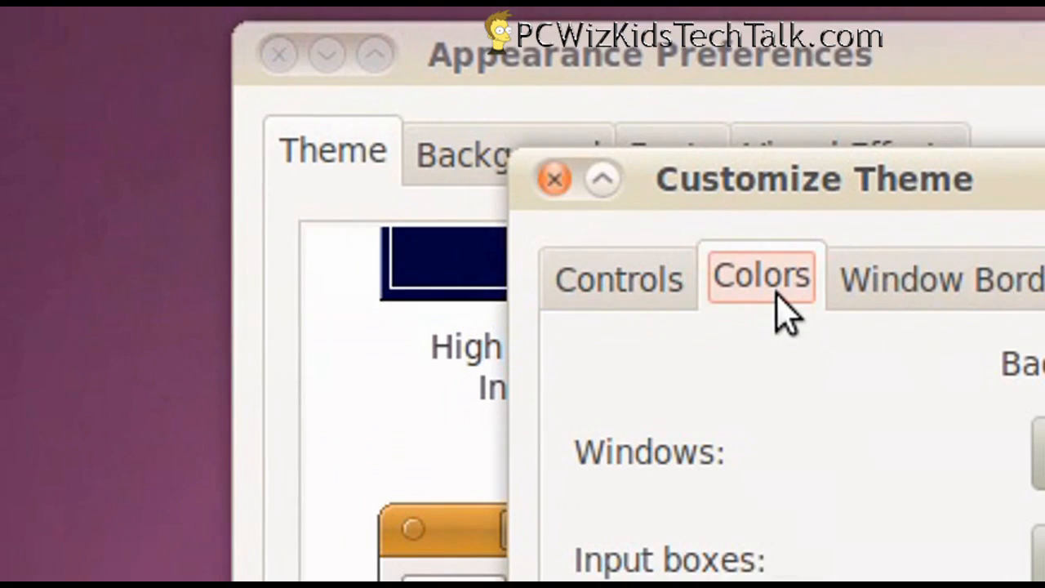
pyautogui.click(846, 291)
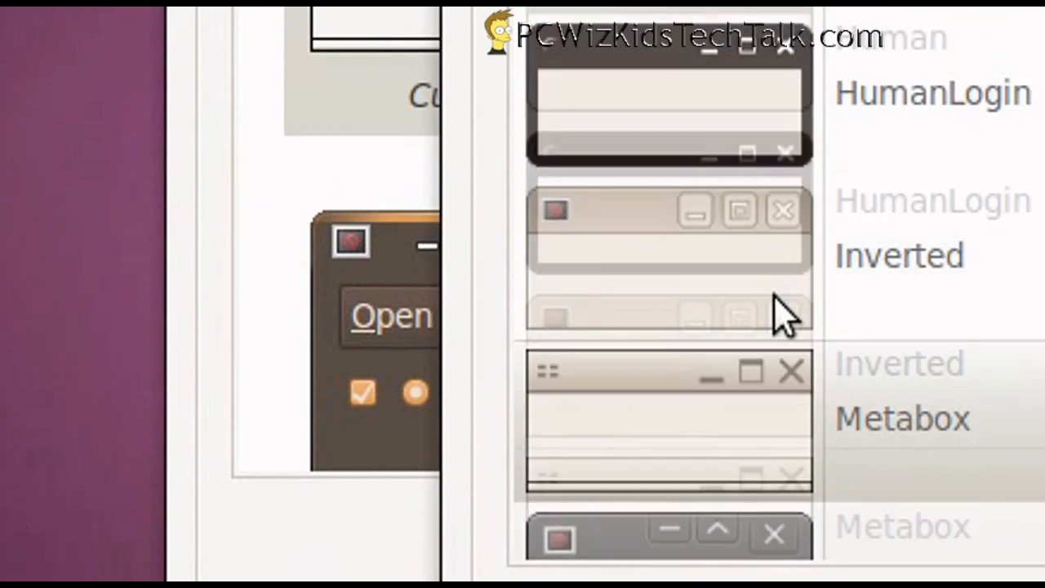
pyautogui.scroll(-3)
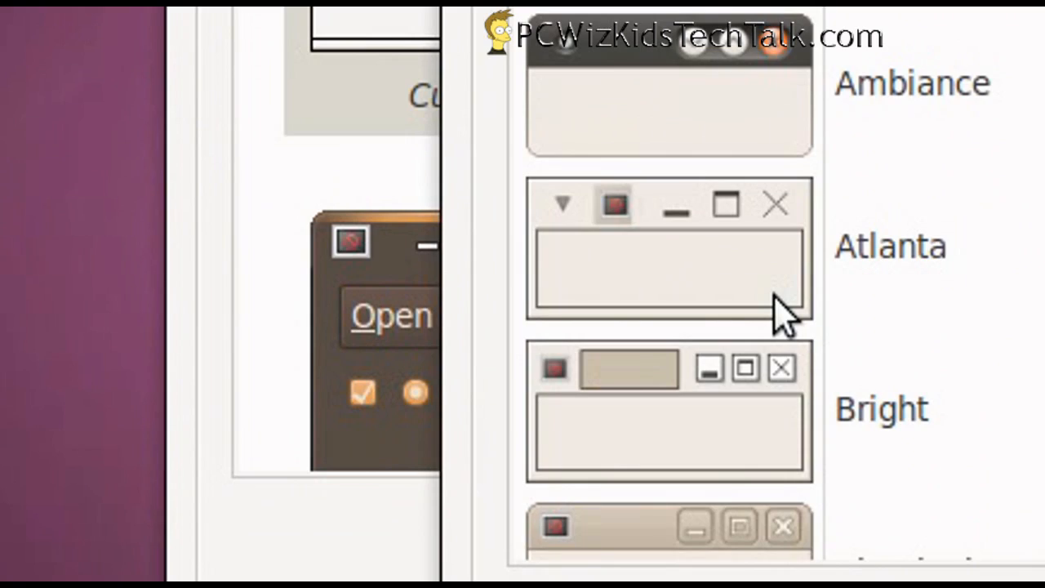
pyautogui.click(764, 291)
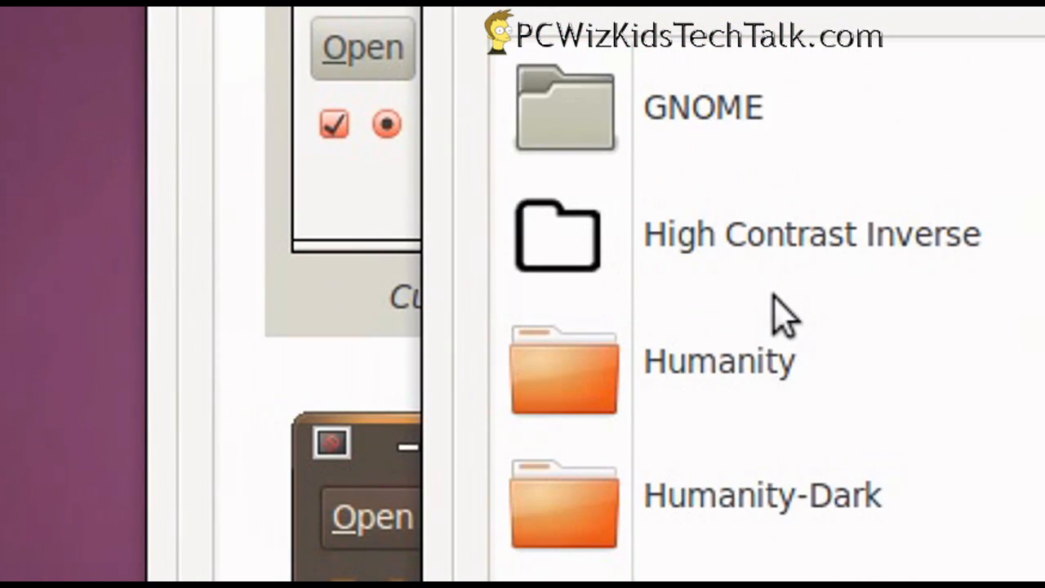
pyautogui.scroll(-3)
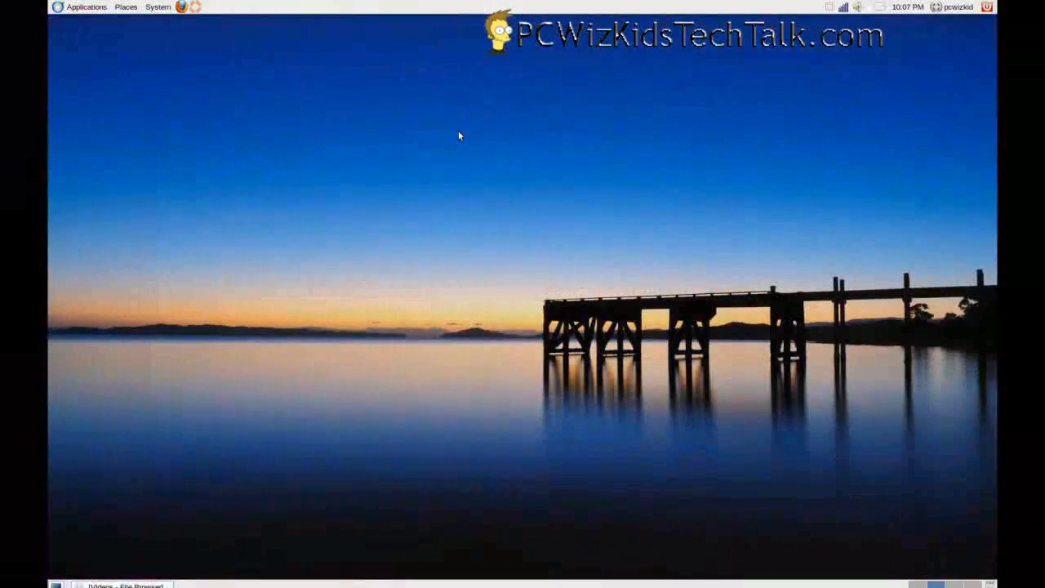
pyautogui.moveTo(487, 213)
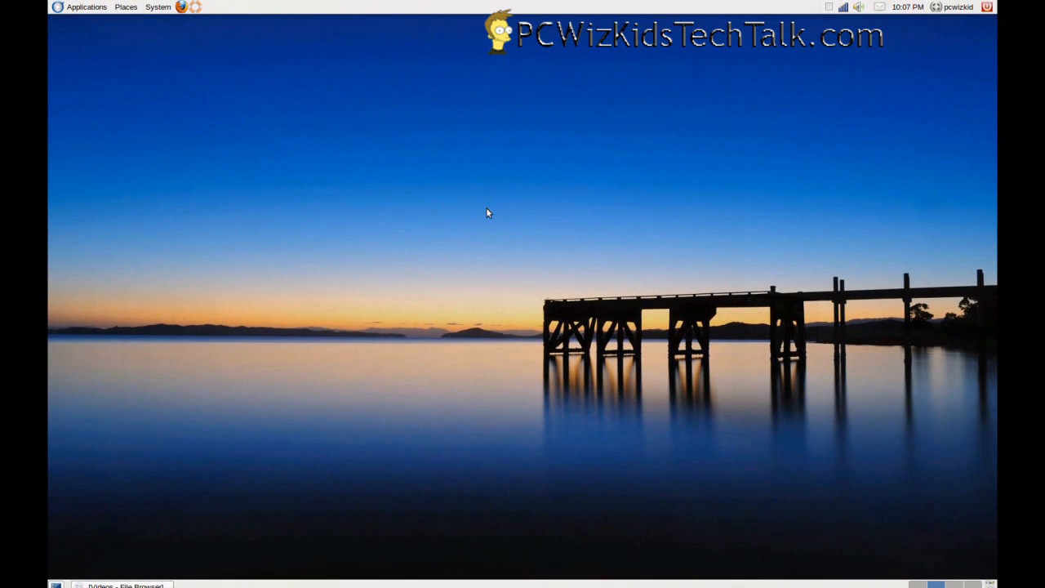
# - Start Rhythmbox Music Player from the Sound & Video applications menu
pyautogui.click(85, 6)
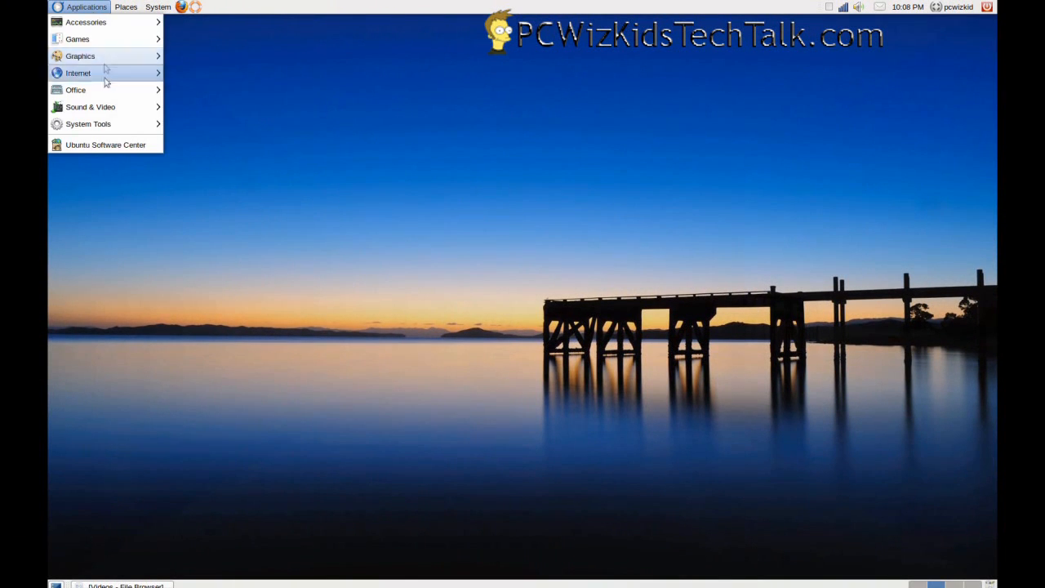
pyautogui.click(156, 6)
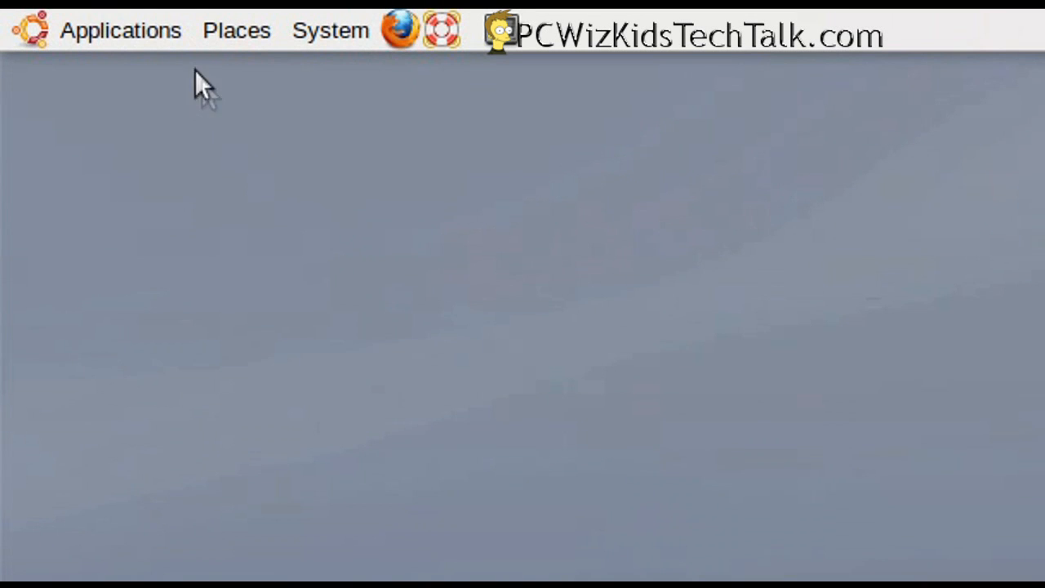
pyautogui.click(121, 30)
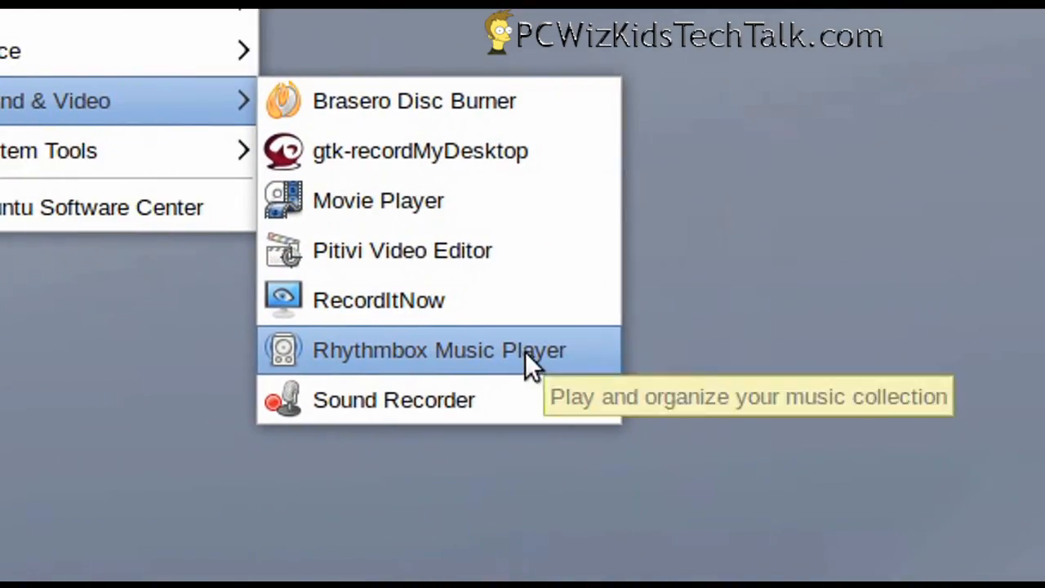
pyautogui.click(438, 350)
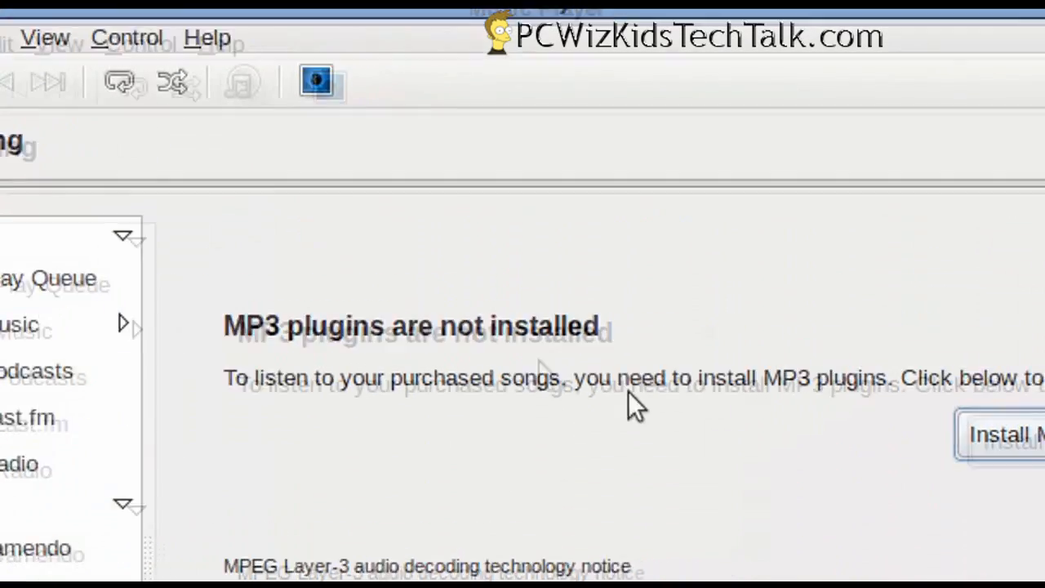
# - Browse the Ubuntu One store's World Store Top Picks, then the Magnatune catalogue of 346 artists
pyautogui.click(1004, 435)
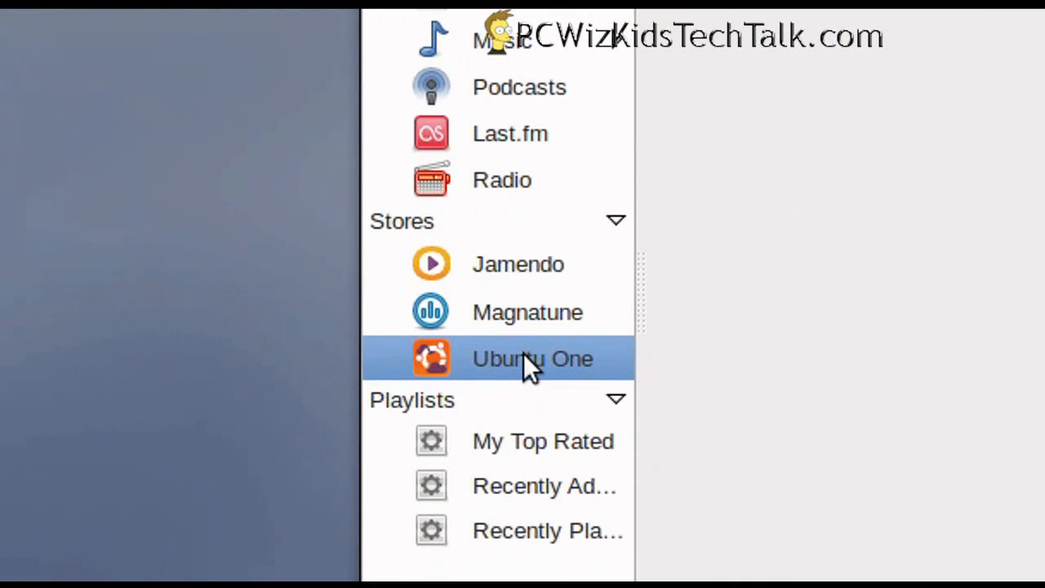
pyautogui.click(532, 359)
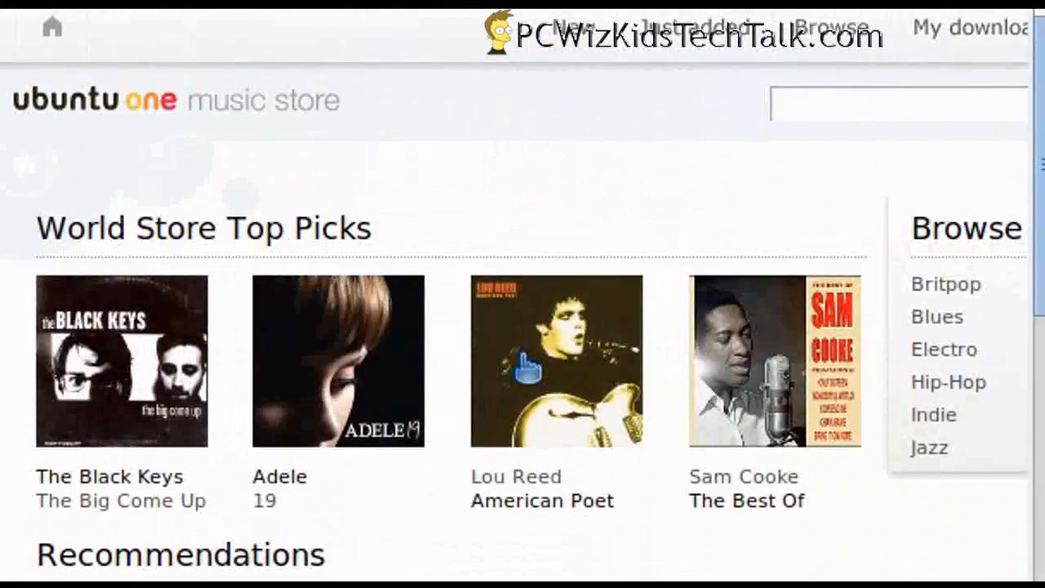
pyautogui.scroll(-3)
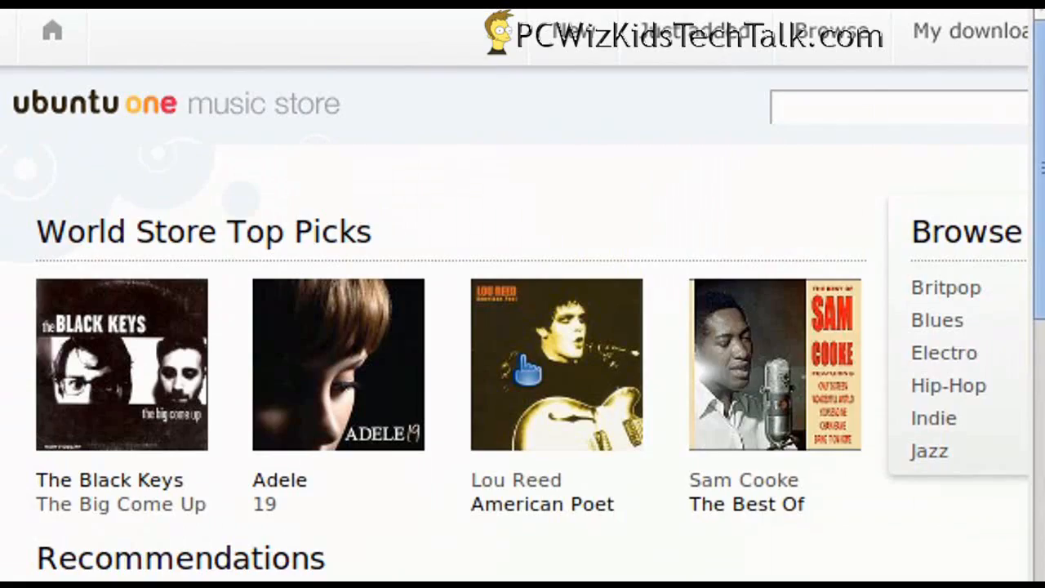
pyautogui.click(548, 343)
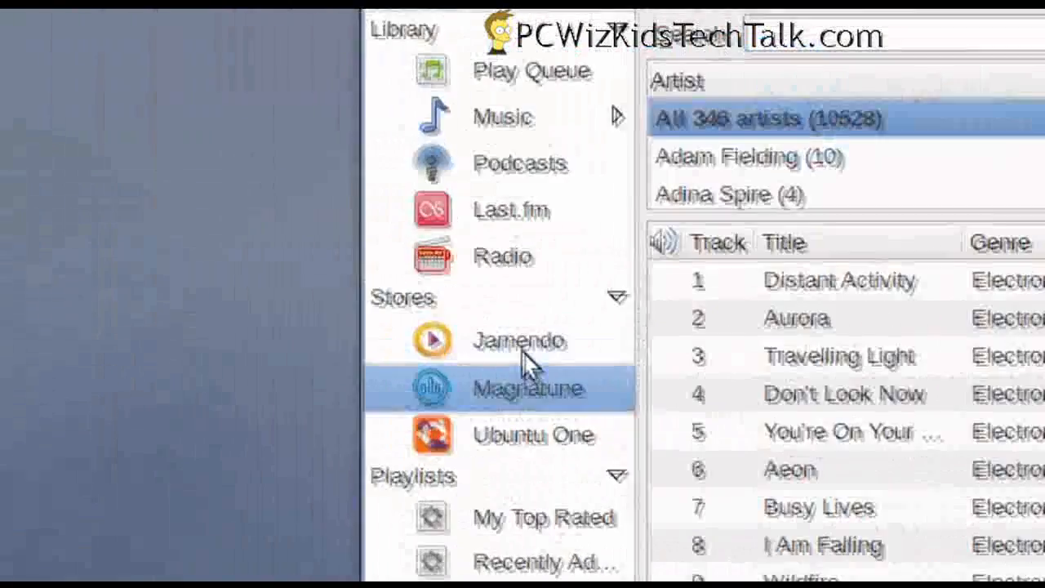
# - Visit the Jamendo store and Last.fm sources, ending on the empty play queue
pyautogui.click(521, 340)
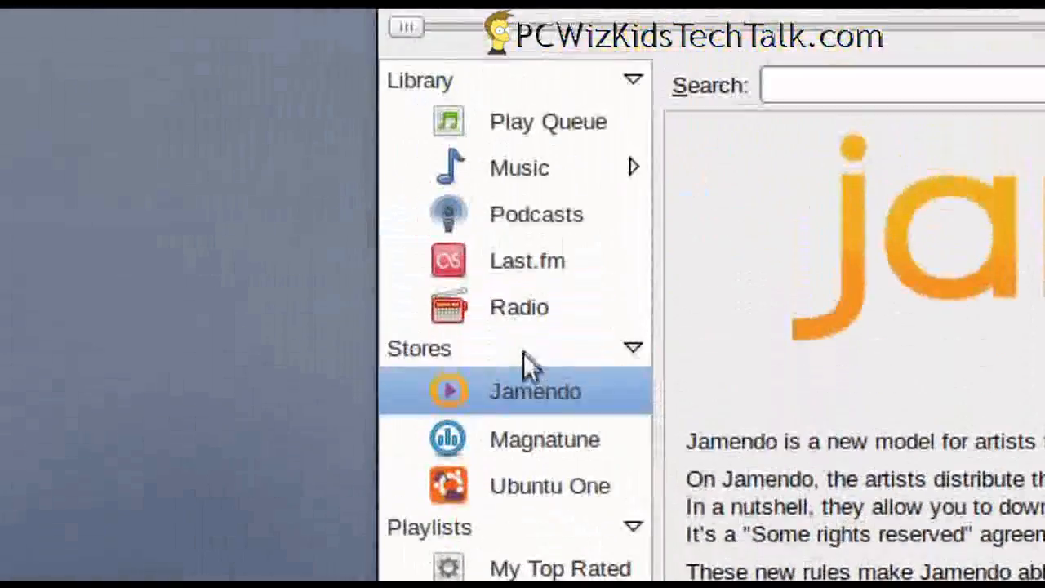
pyautogui.click(519, 307)
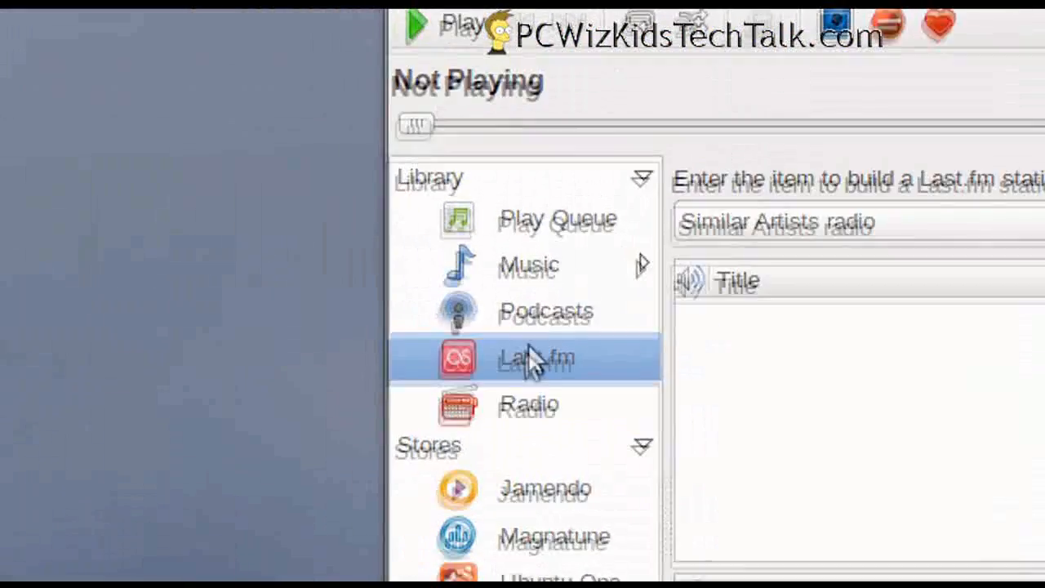
pyautogui.click(547, 341)
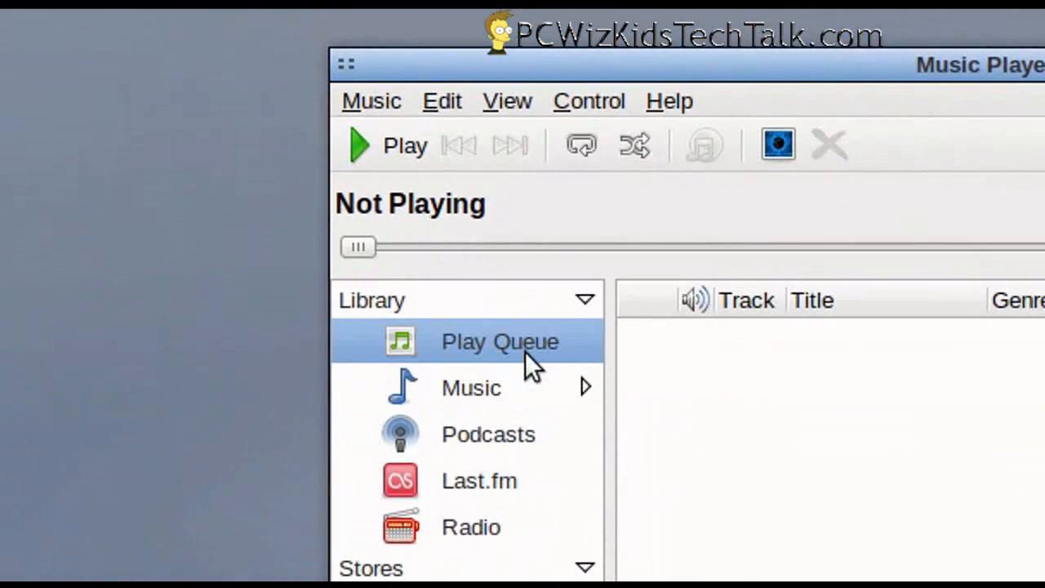
pyautogui.scroll(-3)
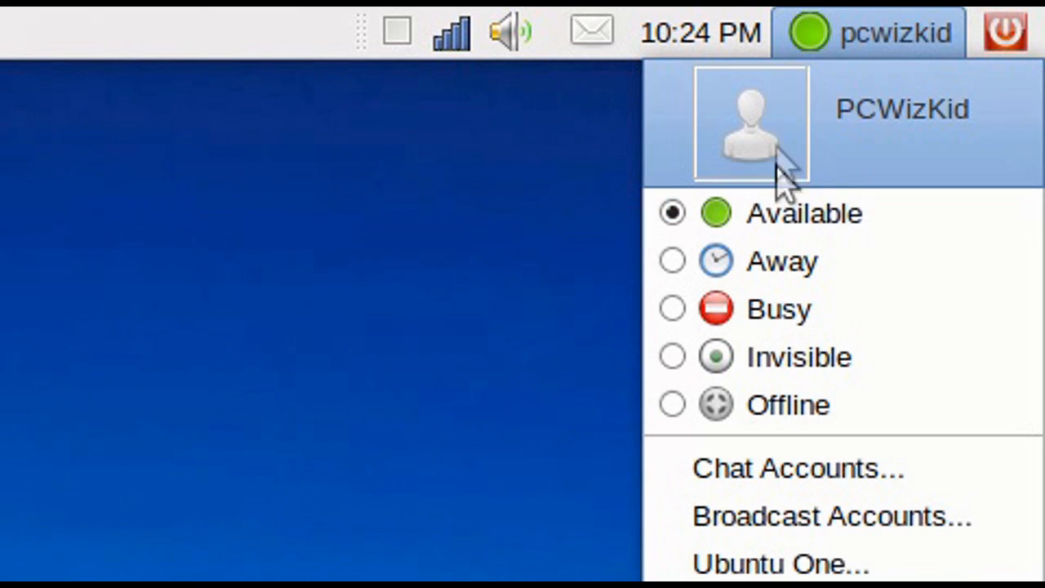
pyautogui.moveTo(783, 171)
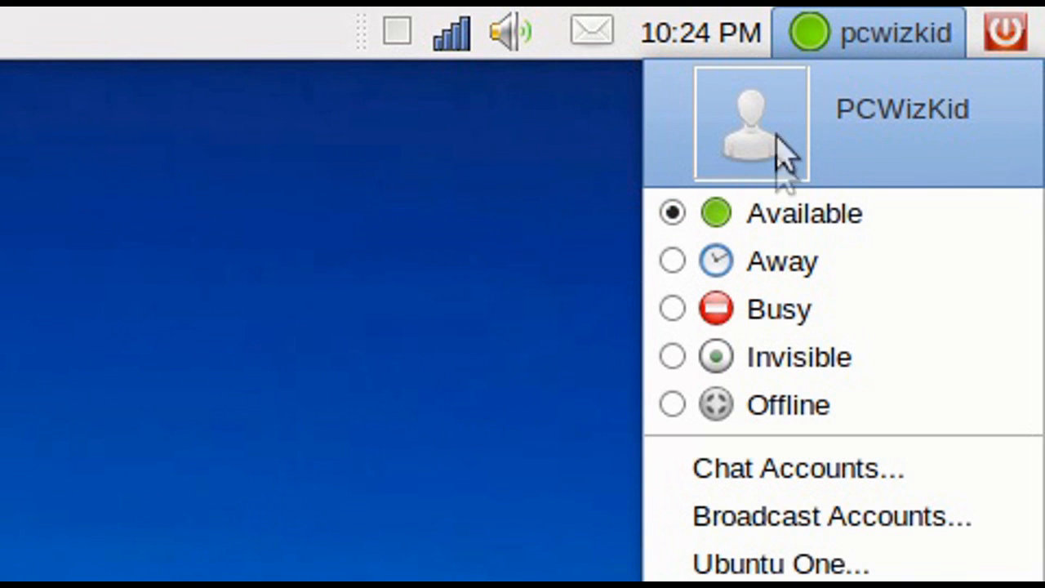